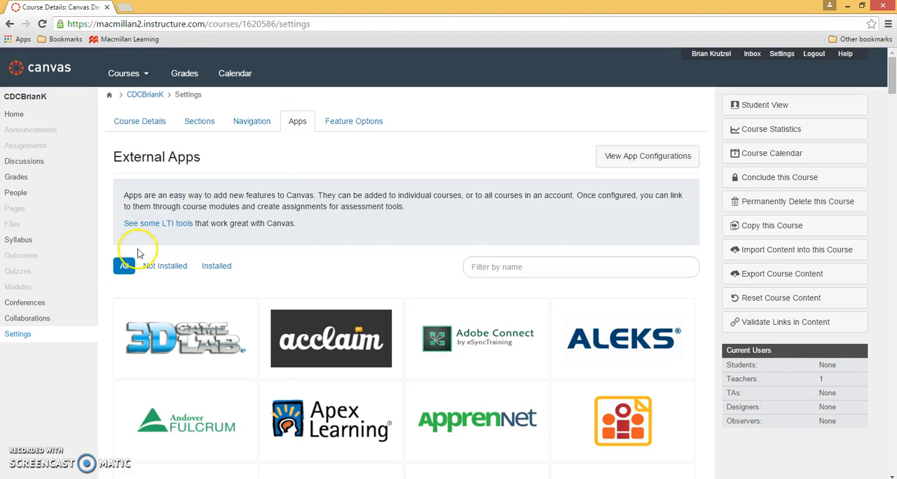
Open the Macmillan Higher Education app tile and follow its 'Click here' registration link.
scroll(down, 3)
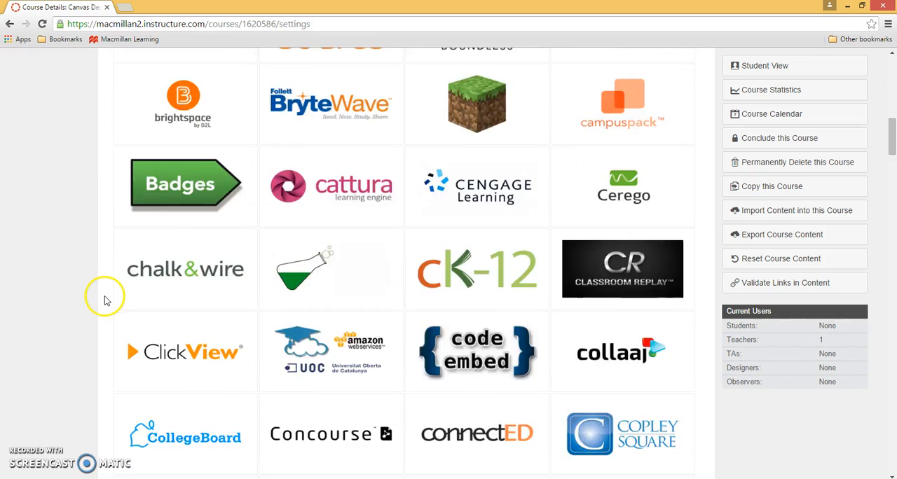
scroll(down, 3)
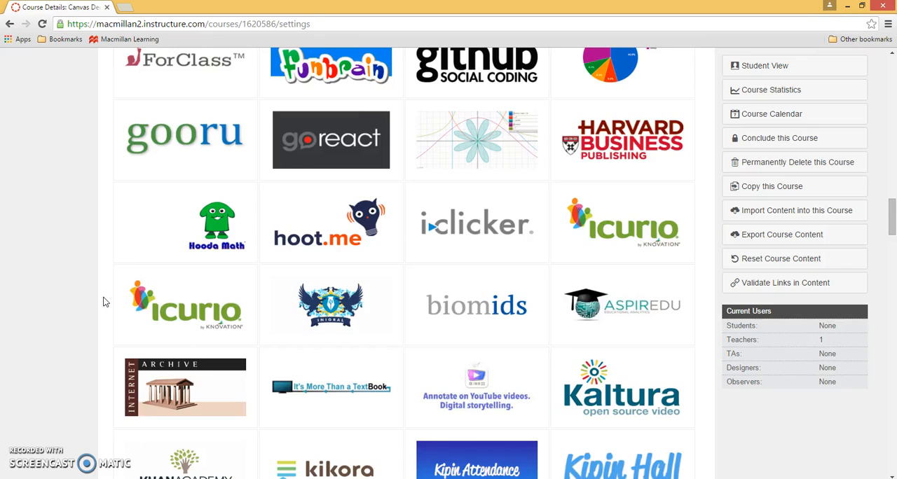
click(623, 297)
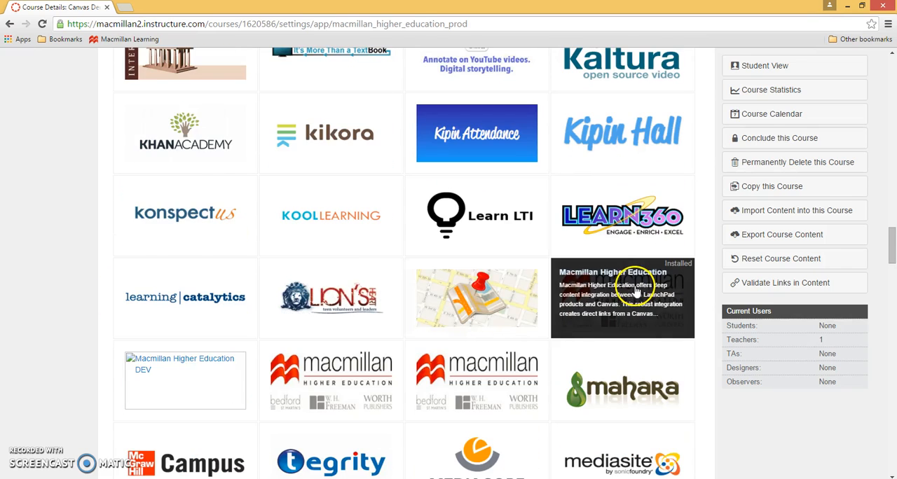
click(622, 297)
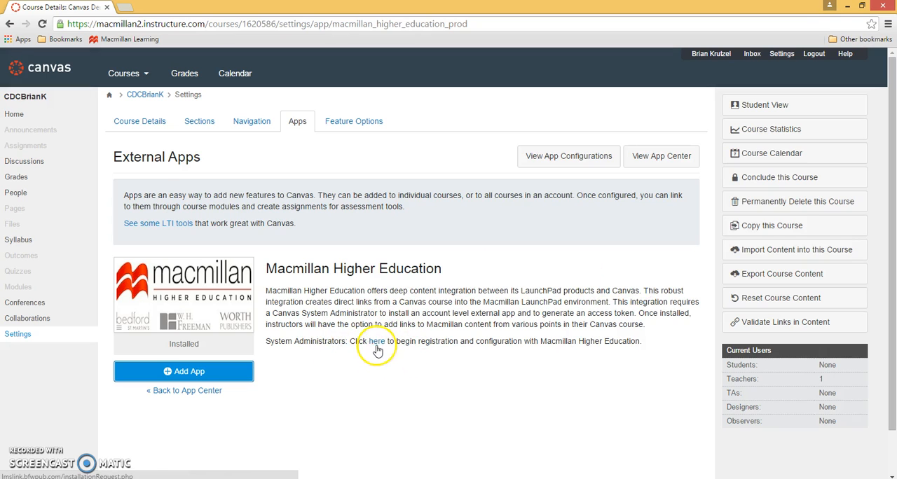
click(375, 342)
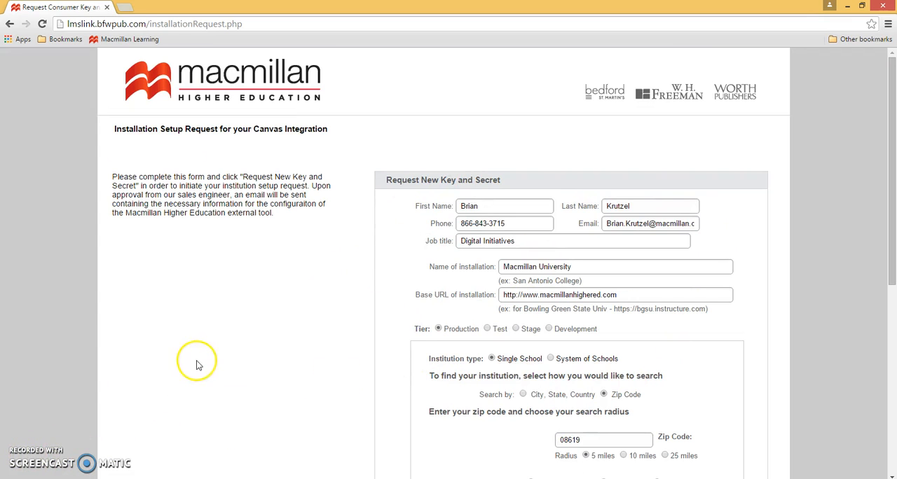
mouse_move(339, 311)
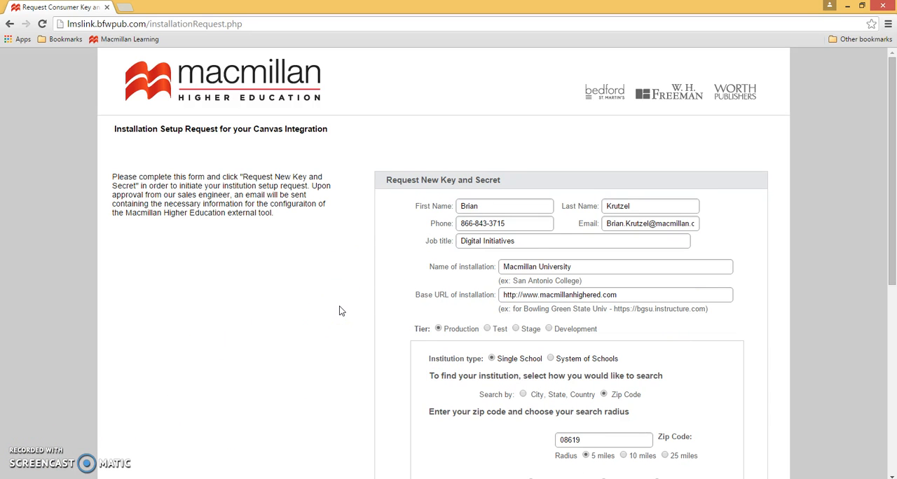
Submit the filled installation form via 'Request New Key and Secret'.
scroll(down, 3)
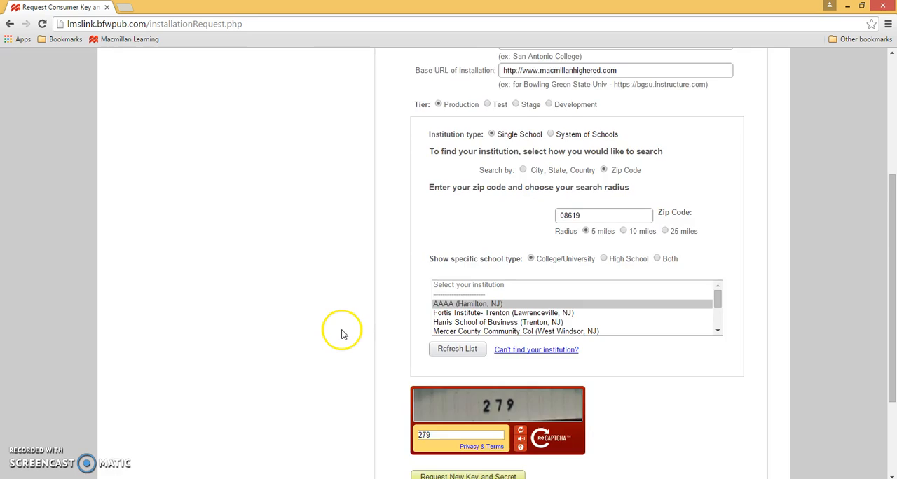
scroll(down, 3)
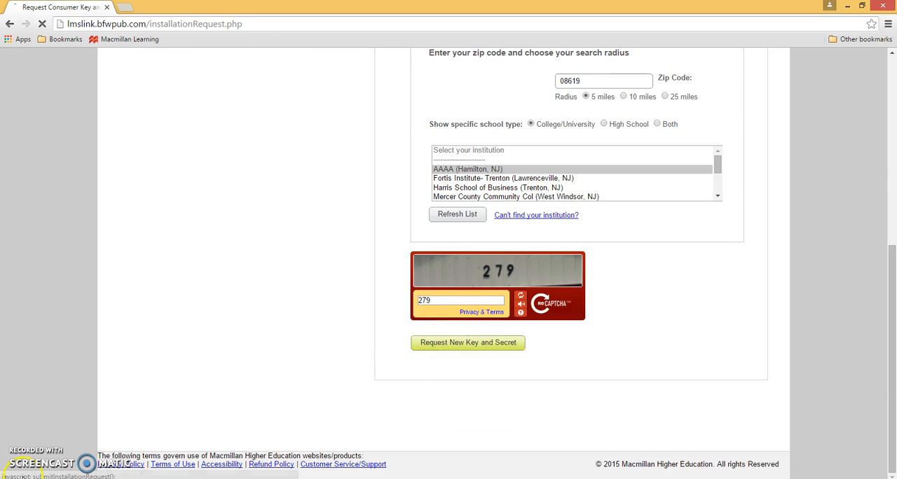
click(468, 342)
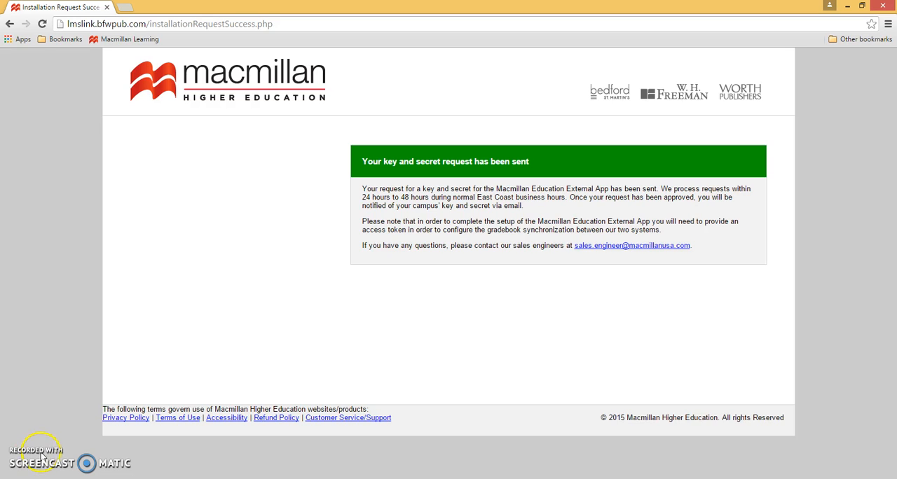
mouse_move(47, 457)
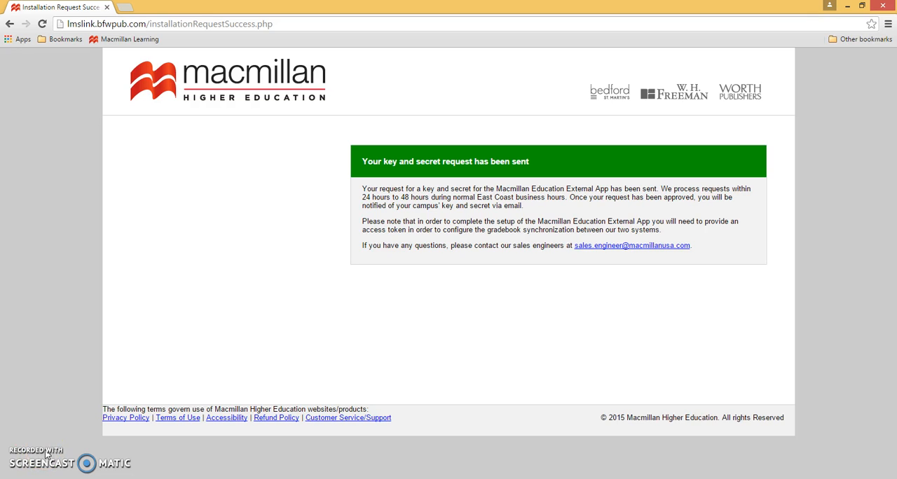
mouse_move(194, 409)
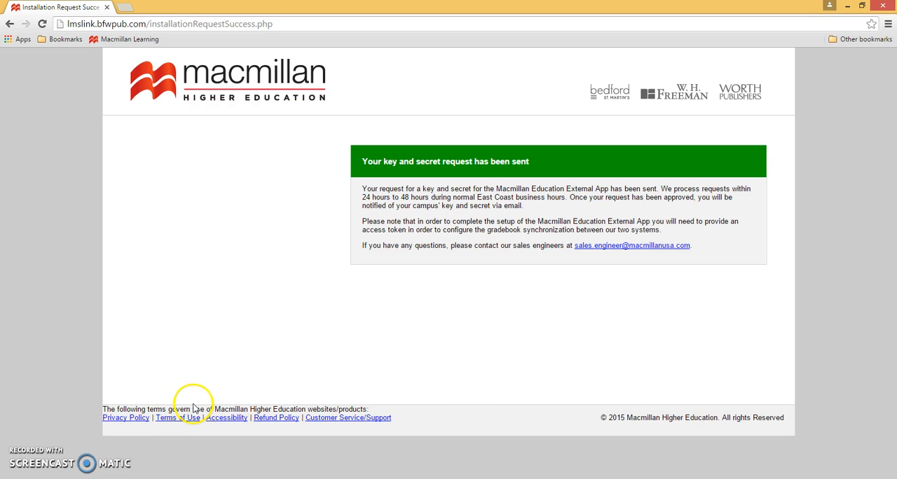
mouse_move(302, 326)
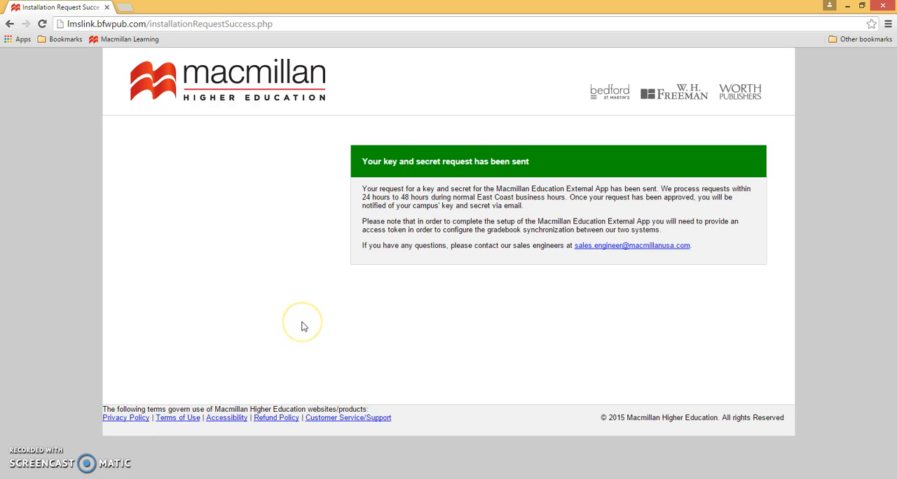
mouse_move(304, 326)
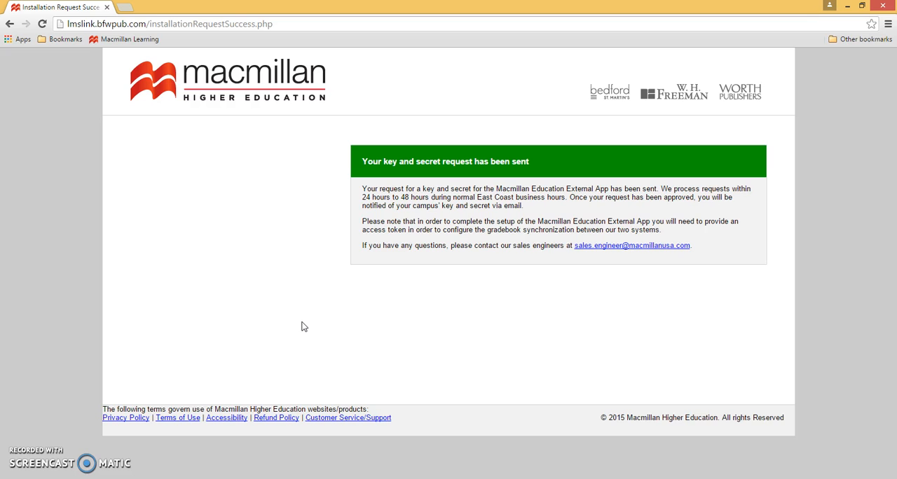
mouse_move(468, 281)
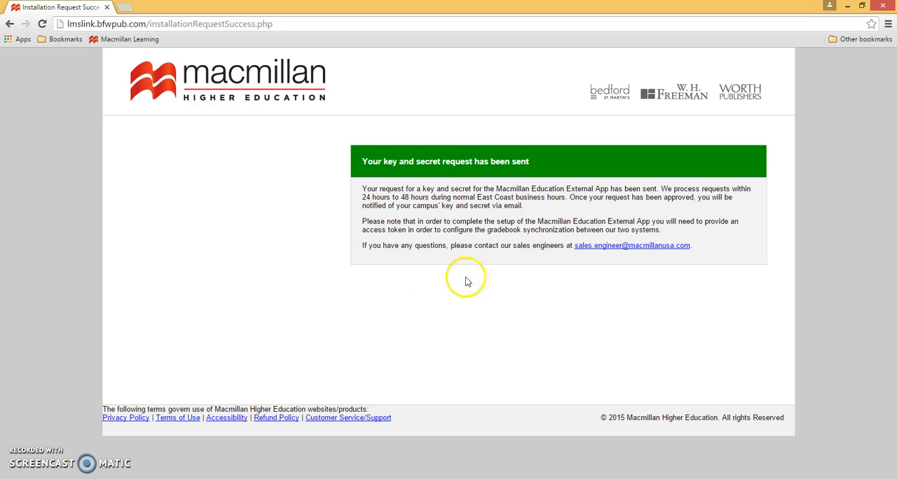
mouse_move(510, 257)
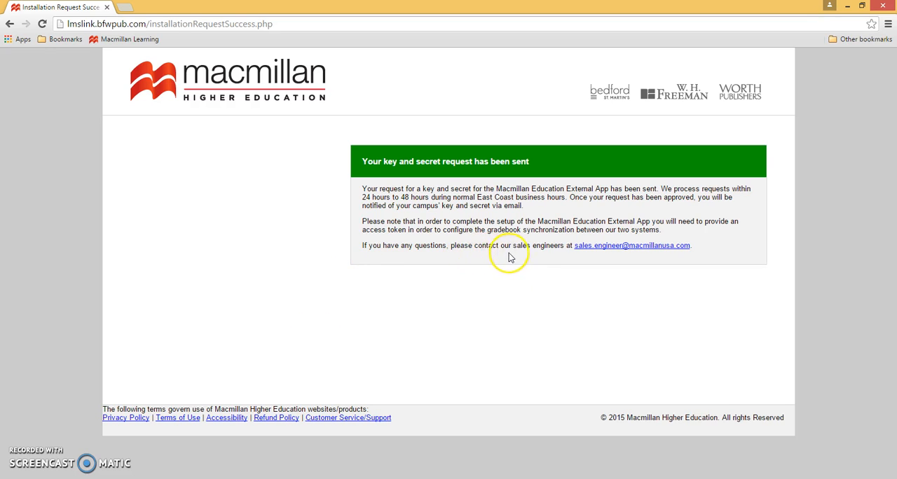
mouse_move(586, 245)
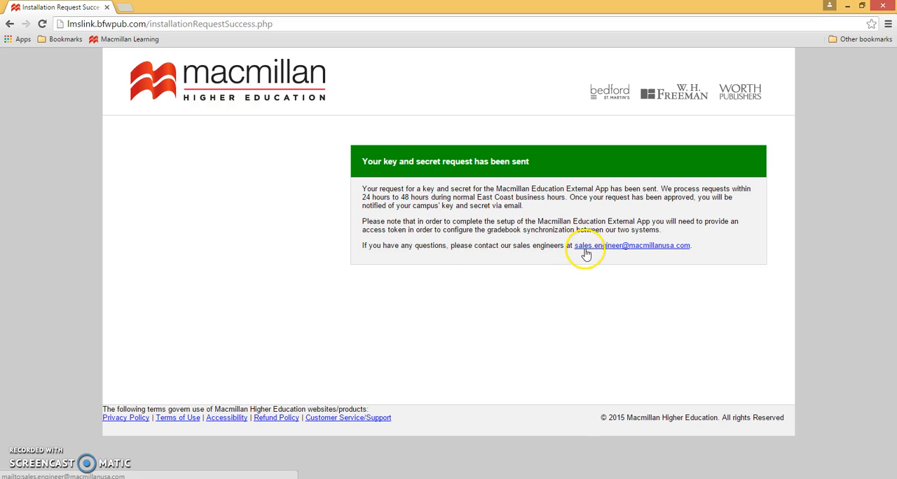
mouse_move(646, 258)
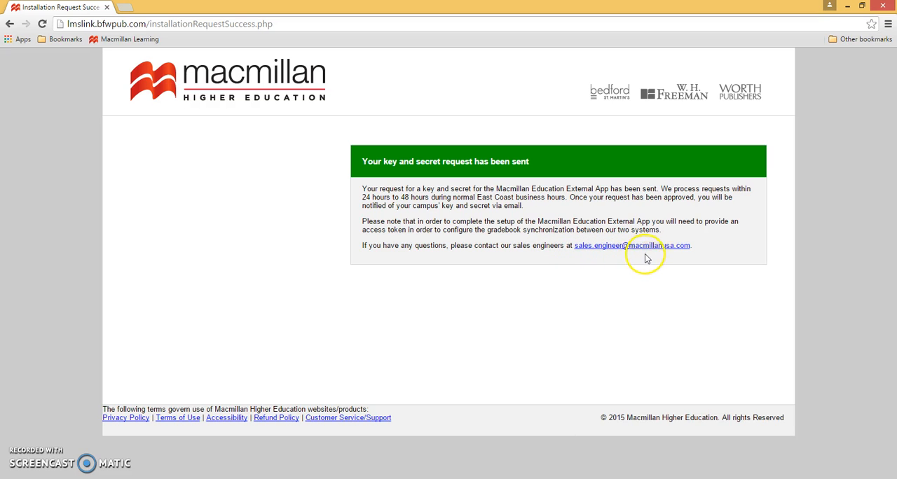
mouse_move(97, 443)
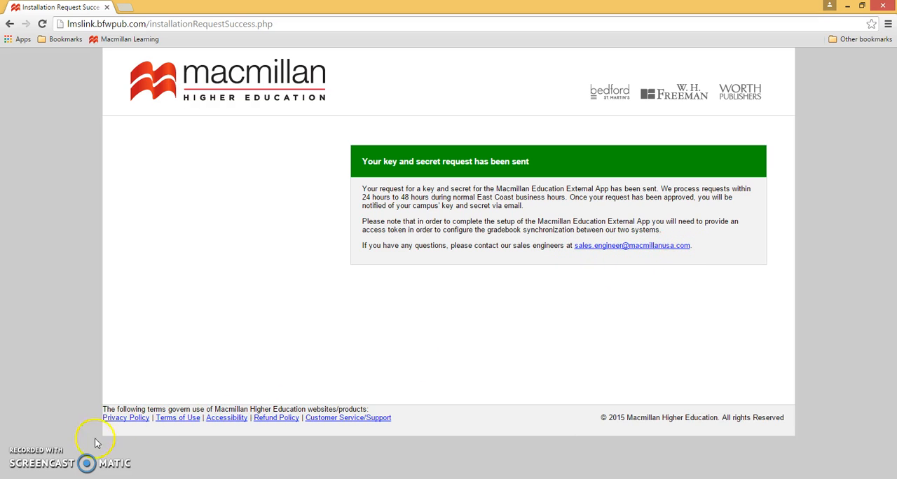